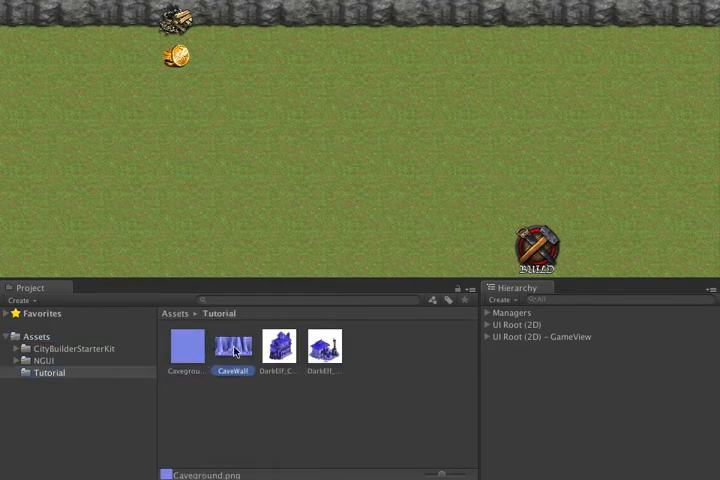
Step: Assign the blue ground texture to the BackgroundGrass material in Textures/Materials
{"action": "left_click", "coordinate": [324, 348]}
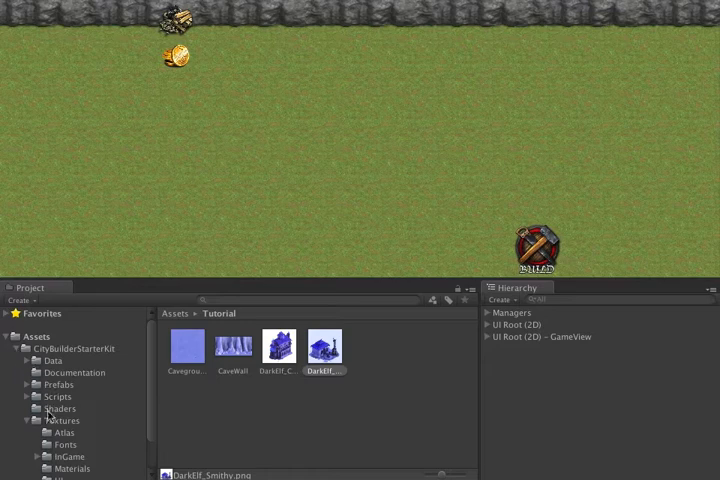
{"action": "left_click", "coordinate": [70, 456]}
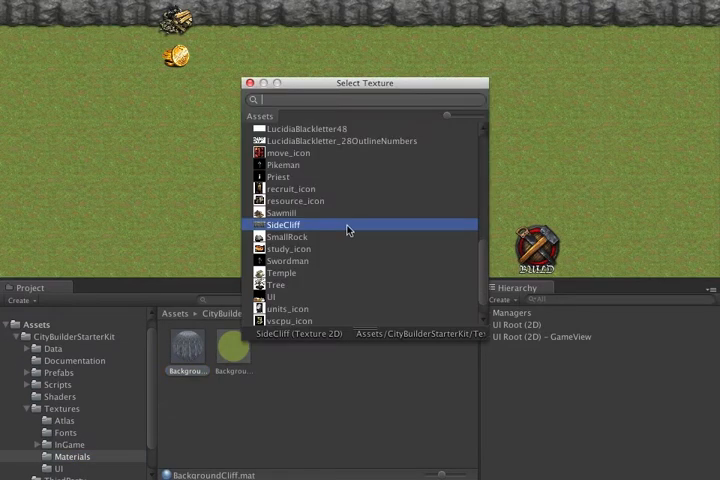
{"action": "scroll", "scroll_direction": "up", "scroll_amount": 3}
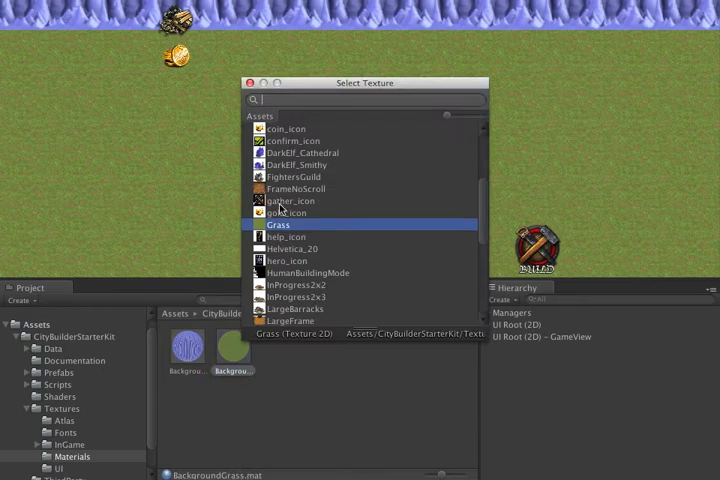
{"action": "scroll", "scroll_direction": "up", "scroll_amount": 3}
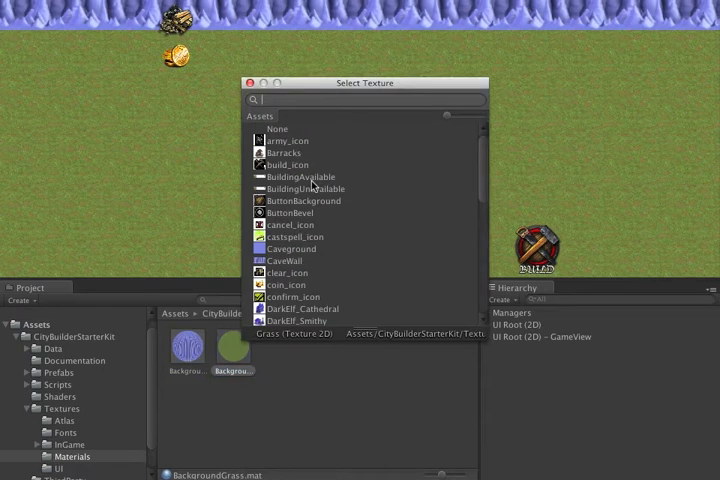
{"action": "mouse_move", "coordinate": [304, 252]}
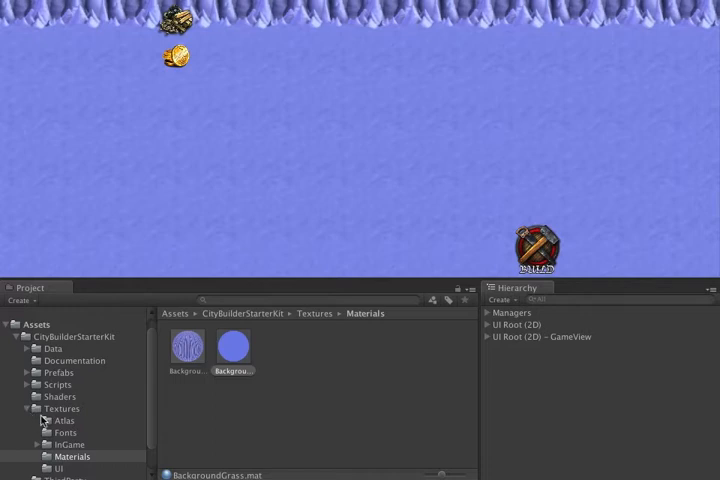
Step: Add the DarkElf Cathedral and Smithy images to the HumanBuildingMode atlas and update it
{"action": "left_click", "coordinate": [62, 420]}
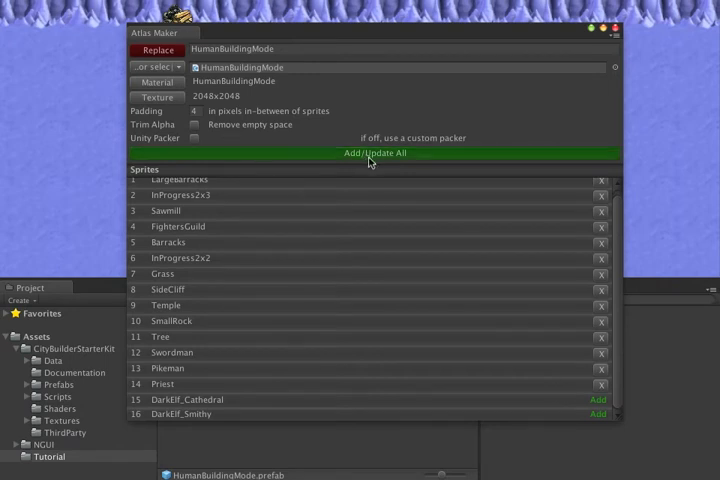
{"action": "mouse_move", "coordinate": [398, 178]}
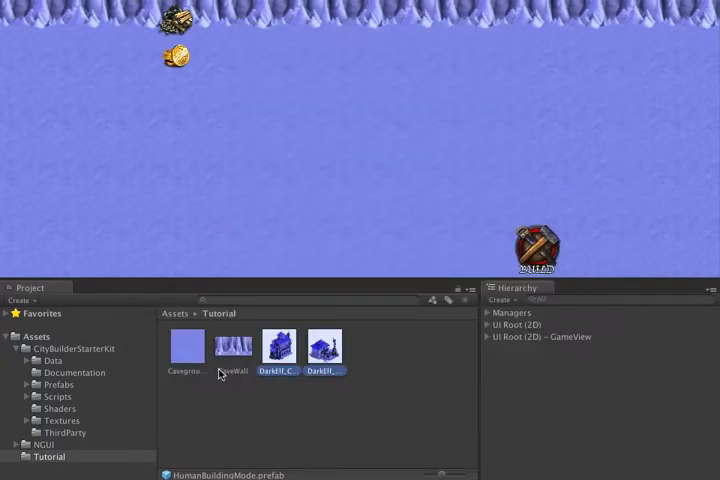
Step: Browse the Resources data files (activity, obstacle, occupant) and open BuildingData in the external editor
{"action": "left_click", "coordinate": [74, 372]}
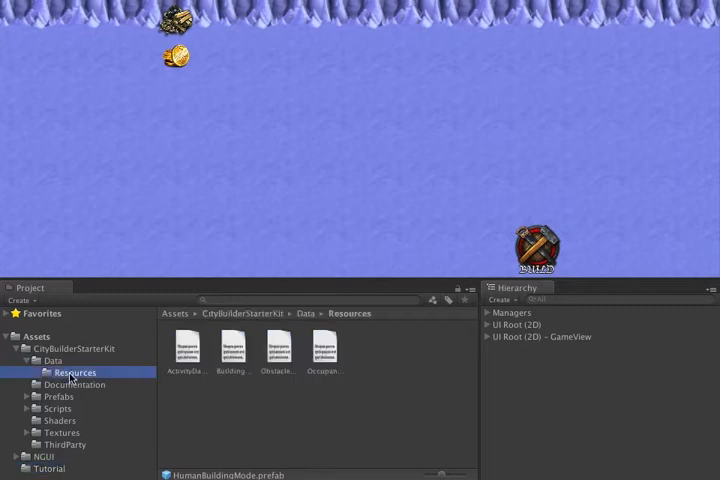
{"action": "left_click", "coordinate": [188, 350]}
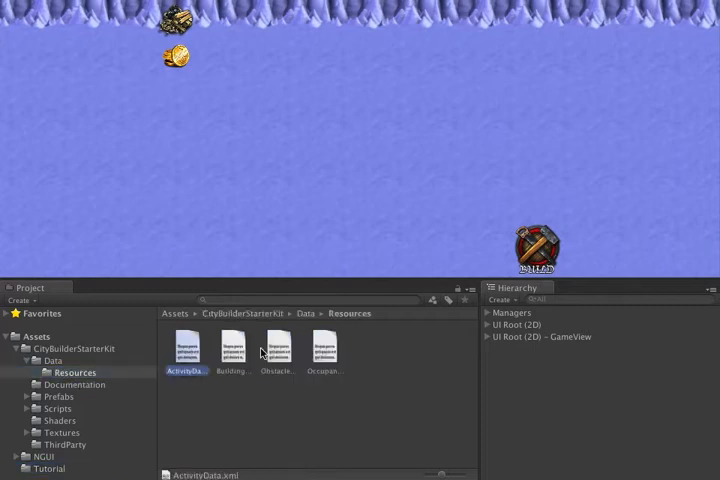
{"action": "left_click", "coordinate": [276, 350]}
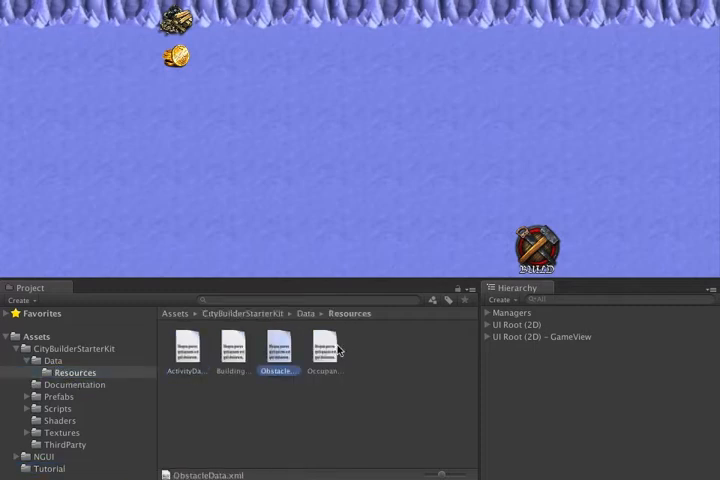
{"action": "left_click", "coordinate": [324, 352]}
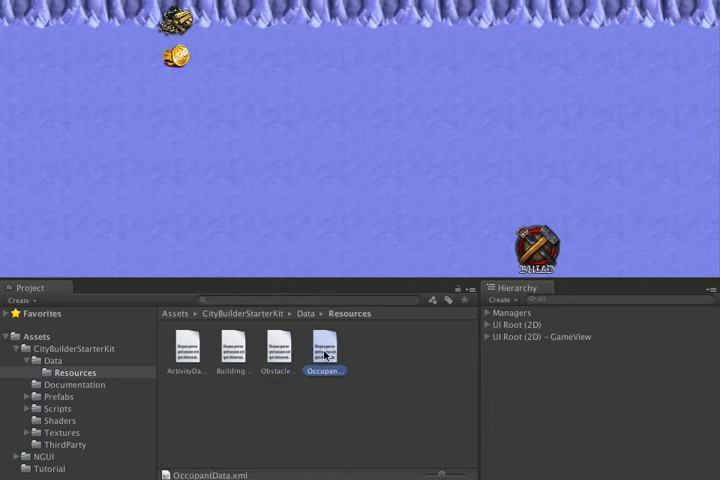
{"action": "left_click", "coordinate": [232, 350]}
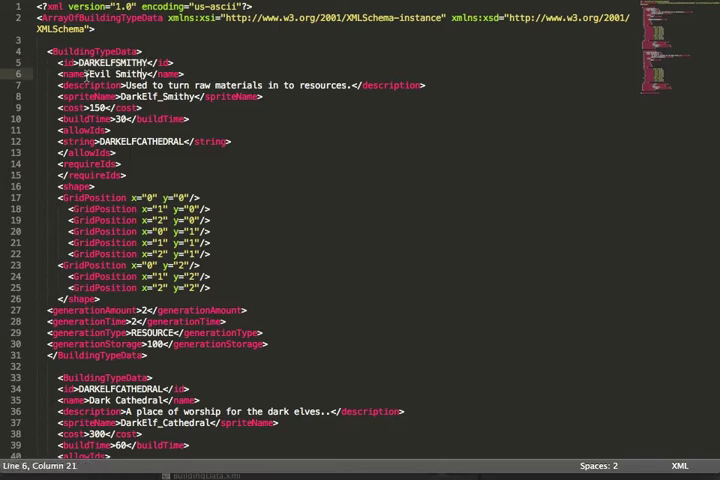
Step: Edit the DARKELFSMITHY and DARKELFCATHEDRAL names and grid positions, then save the XML
{"action": "double_click", "coordinate": [104, 72]}
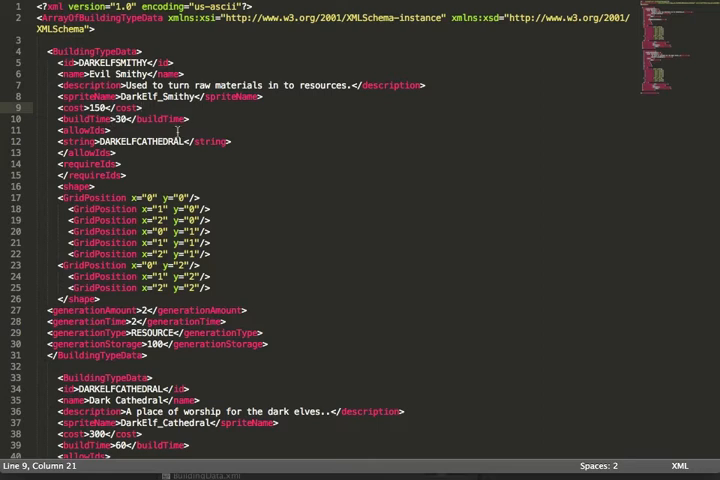
{"action": "scroll", "scroll_direction": "down", "scroll_amount": 3}
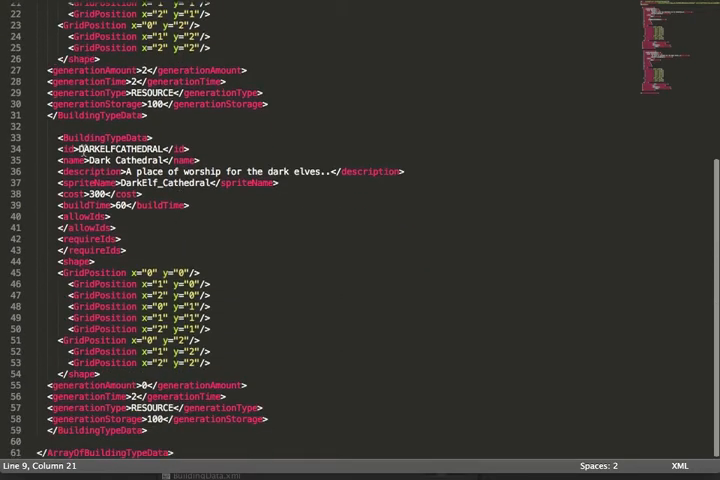
{"action": "double_click", "coordinate": [120, 160]}
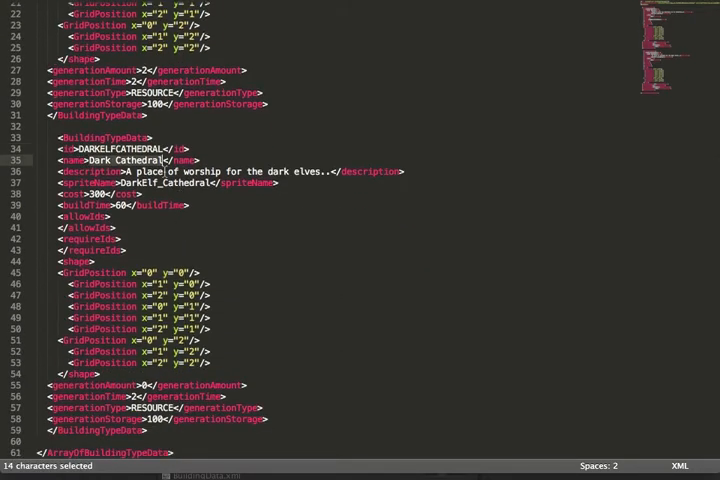
{"action": "left_click", "coordinate": [330, 172]}
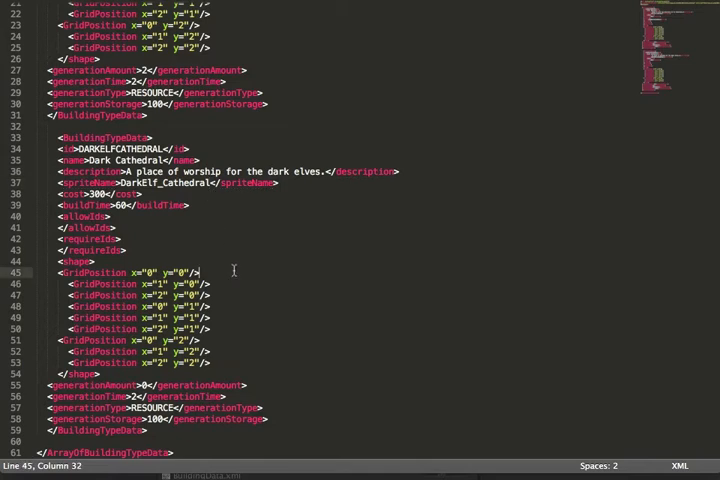
{"action": "key", "text": "ctrl+s"}
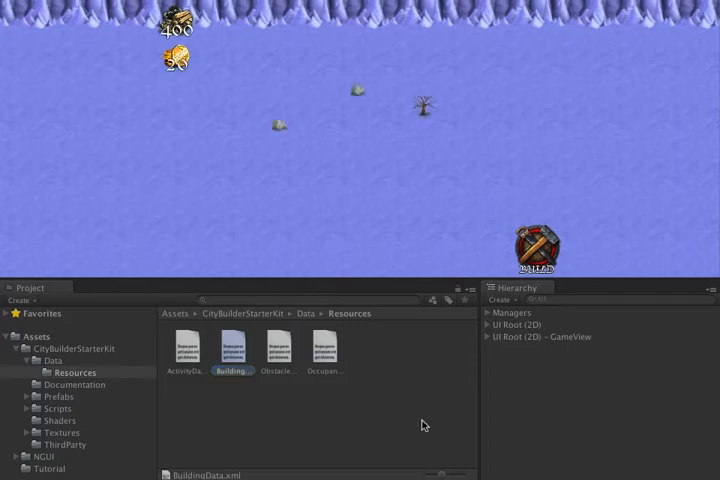
{"action": "mouse_move", "coordinate": [540, 252]}
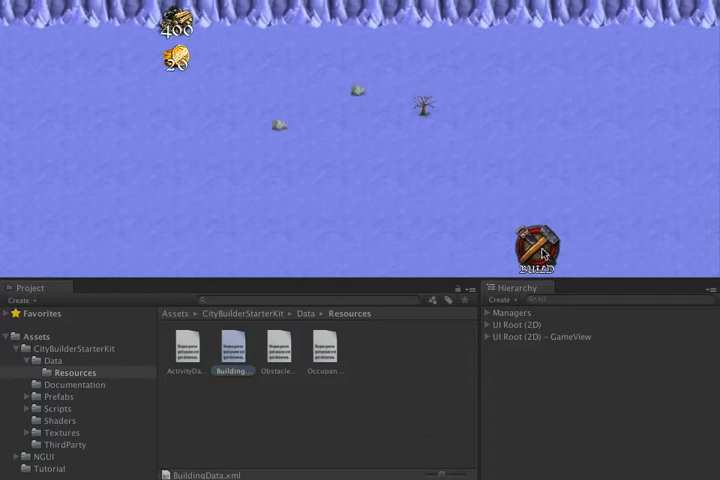
Step: In Play mode, choose Evil Smithy from the build menu and confirm its placement on the map
{"action": "left_click", "coordinate": [534, 248]}
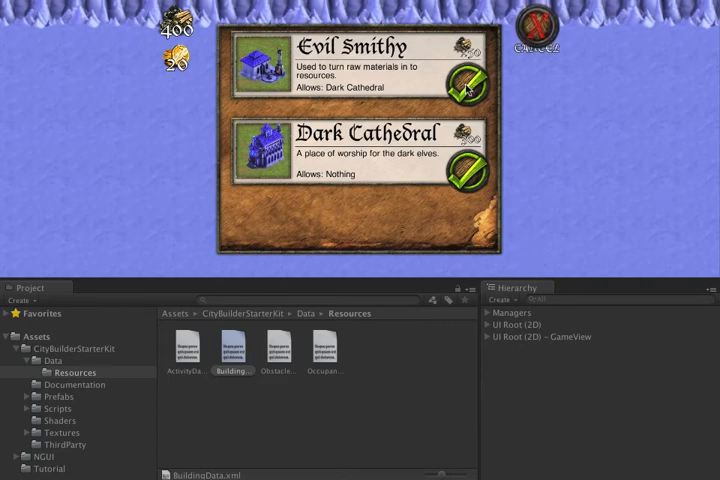
{"action": "left_click", "coordinate": [468, 80]}
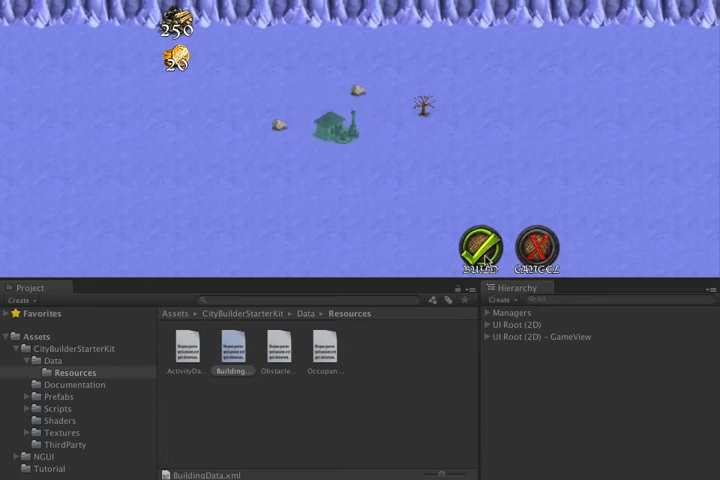
{"action": "left_click", "coordinate": [476, 250]}
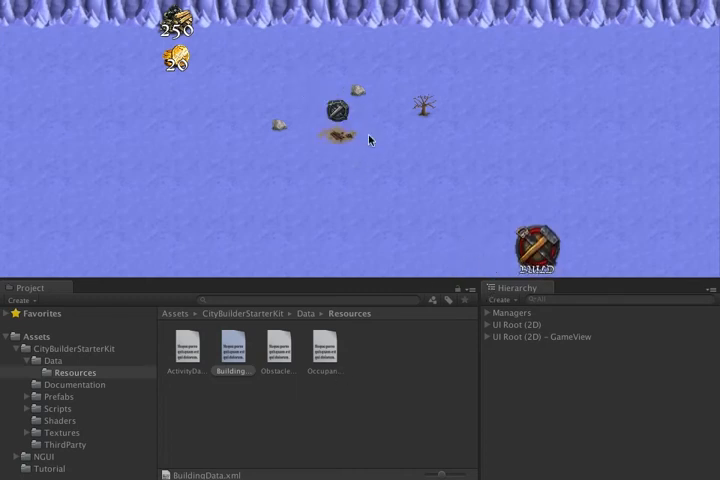
{"action": "mouse_move", "coordinate": [392, 138]}
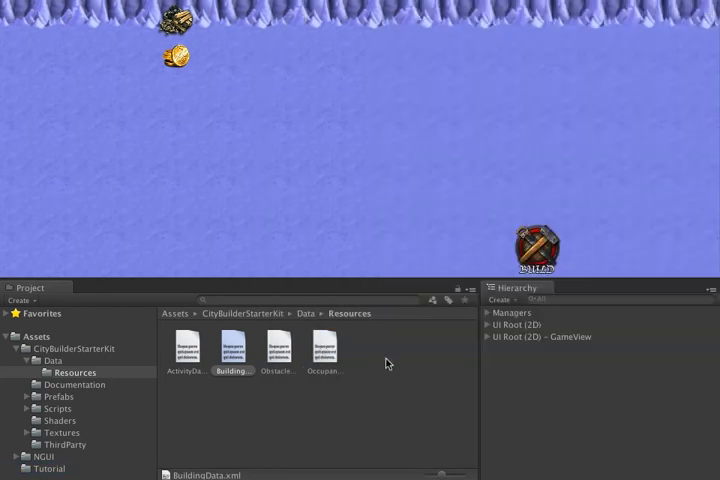
Step: Rename Mushroom.png in Assets/Tutorial to Tree
{"action": "left_click", "coordinate": [48, 468]}
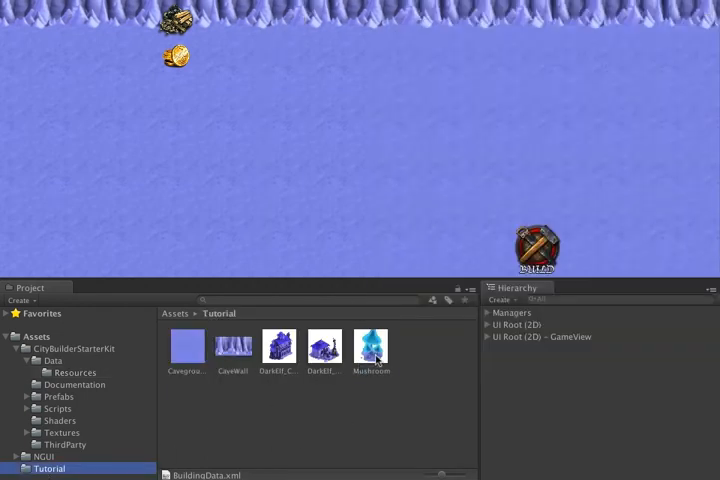
{"action": "left_click", "coordinate": [370, 350]}
{"action": "type", "text": "Tree"}
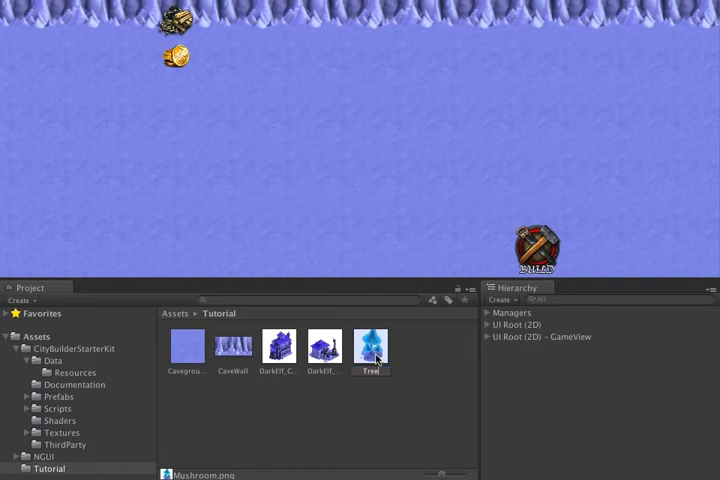
{"action": "left_click", "coordinate": [370, 344]}
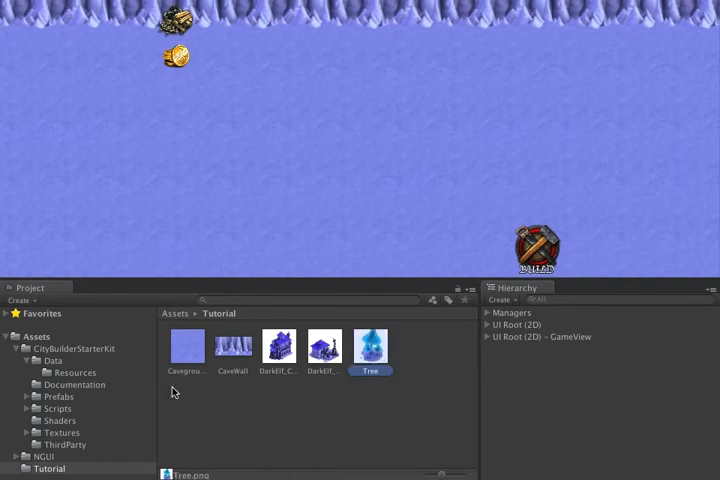
{"action": "mouse_move", "coordinate": [68, 436]}
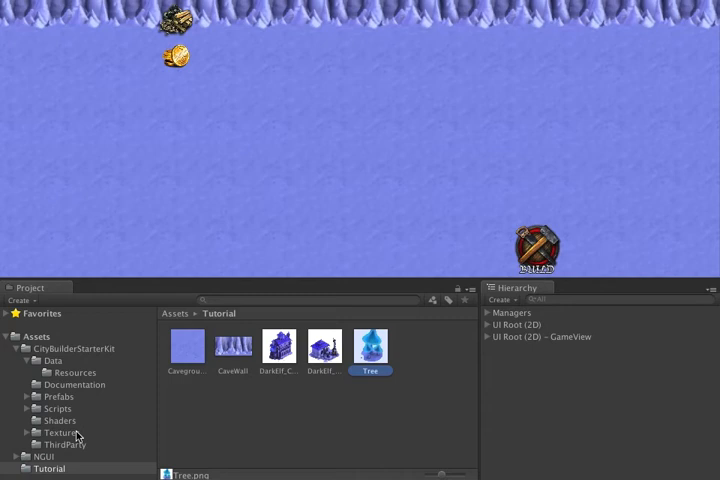
Step: Select the HumanBuildingMode prefab in Textures > Atlas and open it in Atlas Maker
{"action": "left_click", "coordinate": [62, 432]}
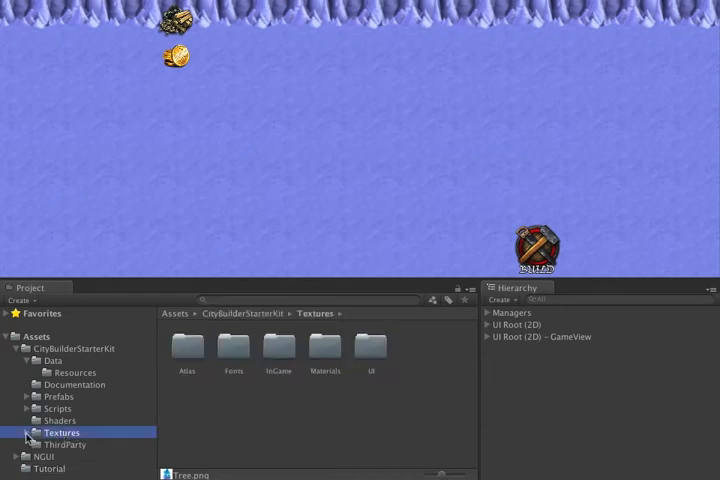
{"action": "left_click", "coordinate": [30, 432]}
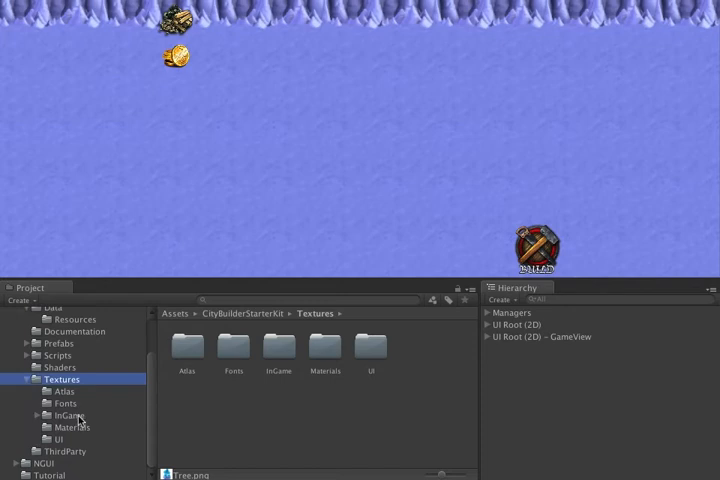
{"action": "left_click", "coordinate": [62, 392]}
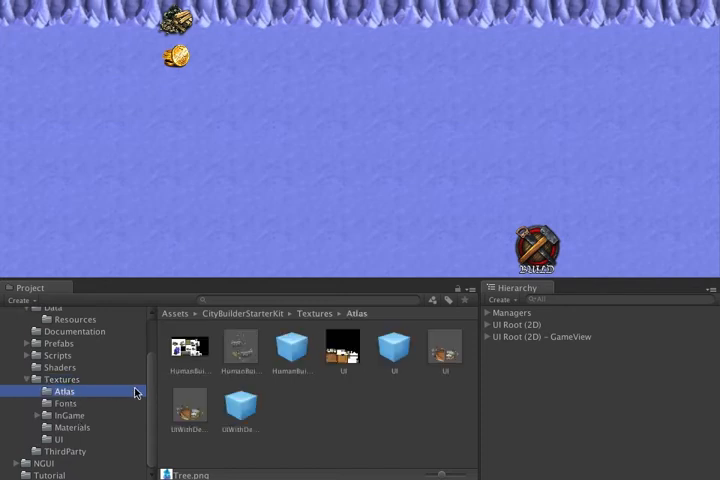
{"action": "left_click", "coordinate": [292, 350]}
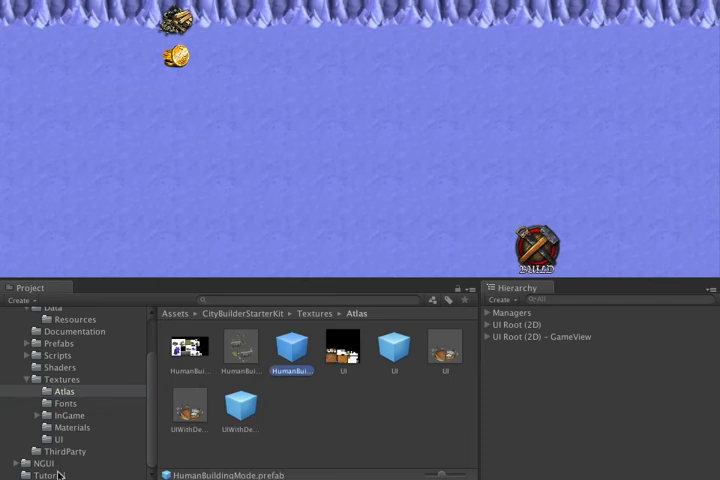
{"action": "left_click", "coordinate": [48, 476]}
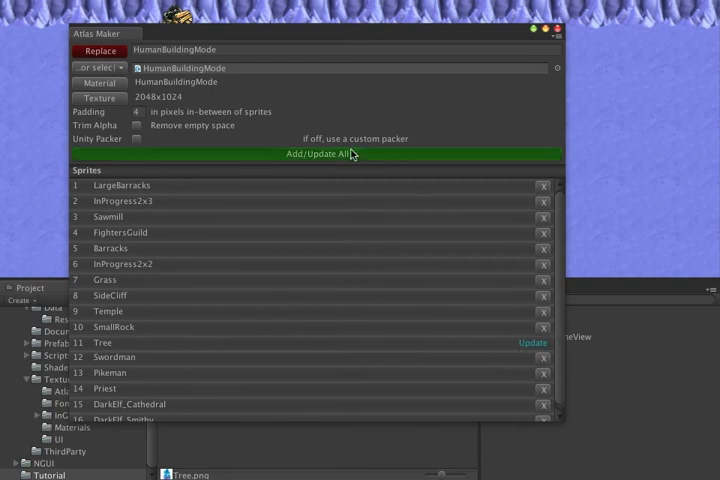
{"action": "mouse_move", "coordinate": [352, 292]}
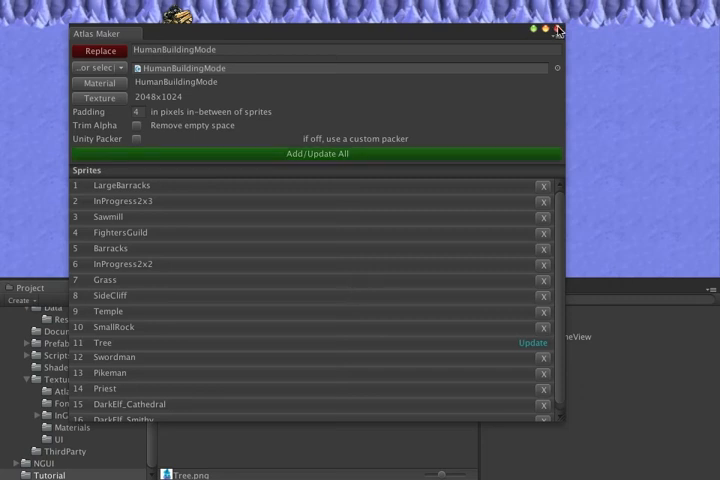
Step: Close Atlas Maker, play the scene and confirm placing a Dark Cathedral beside the smithy
{"action": "left_click", "coordinate": [558, 32]}
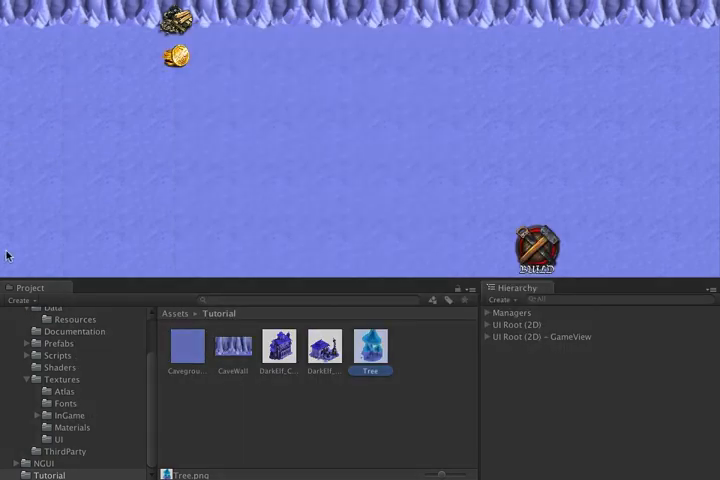
{"action": "mouse_move", "coordinate": [8, 248]}
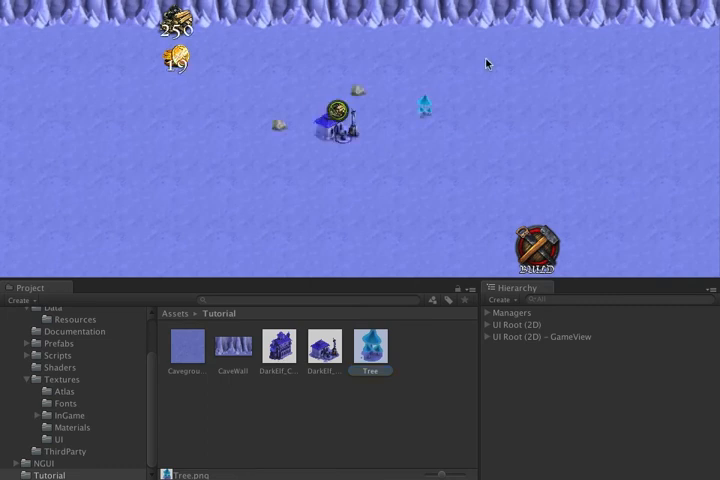
{"action": "mouse_move", "coordinate": [398, 104]}
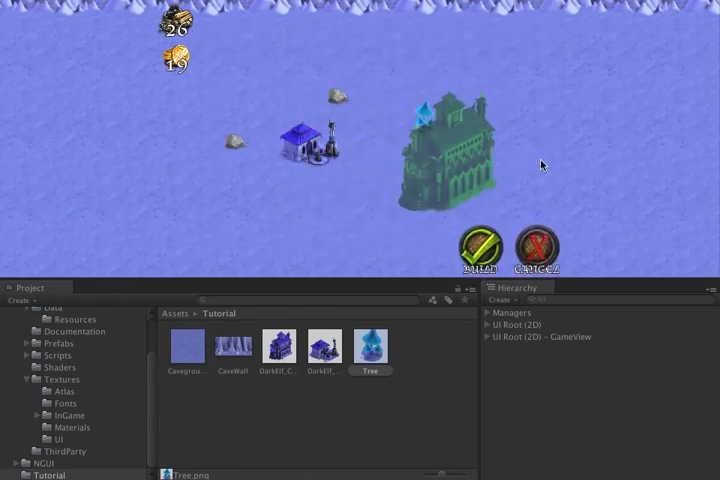
{"action": "left_click", "coordinate": [476, 246]}
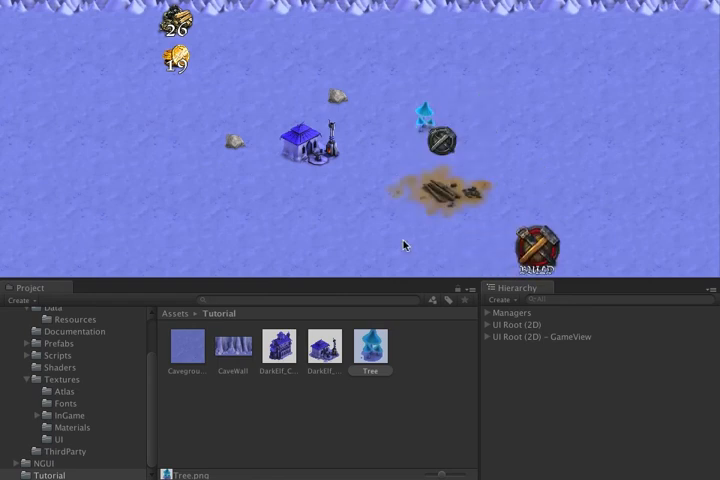